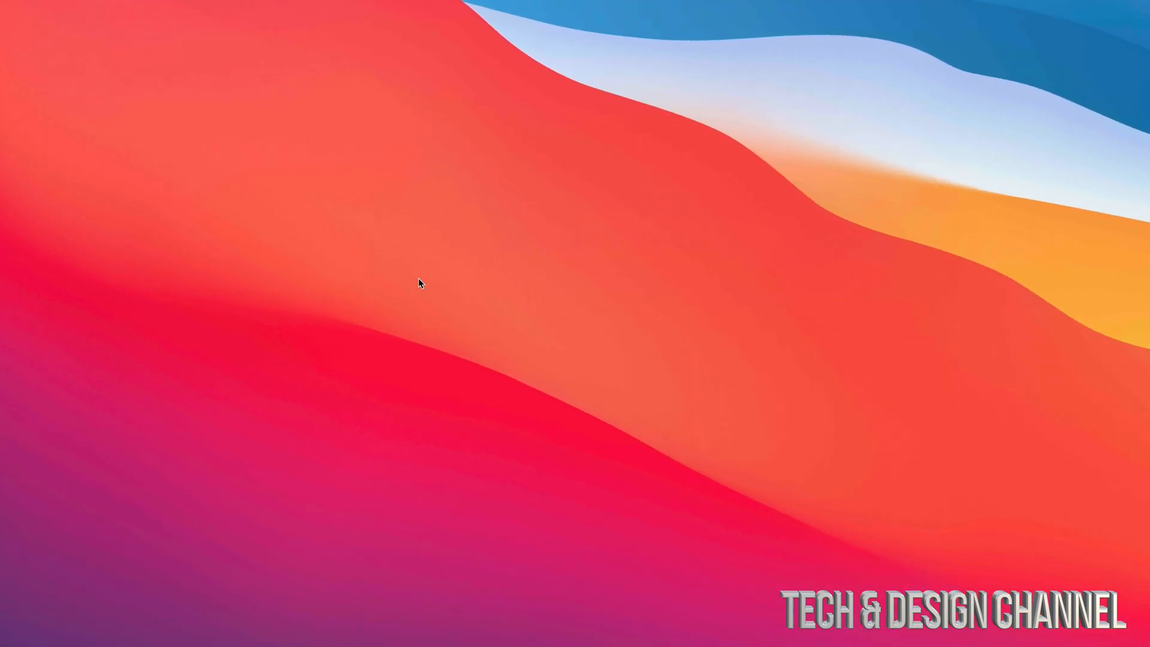
- Create a new desktop folder, reposition it, and open 'untitled folder 2'
right_click(419, 283)
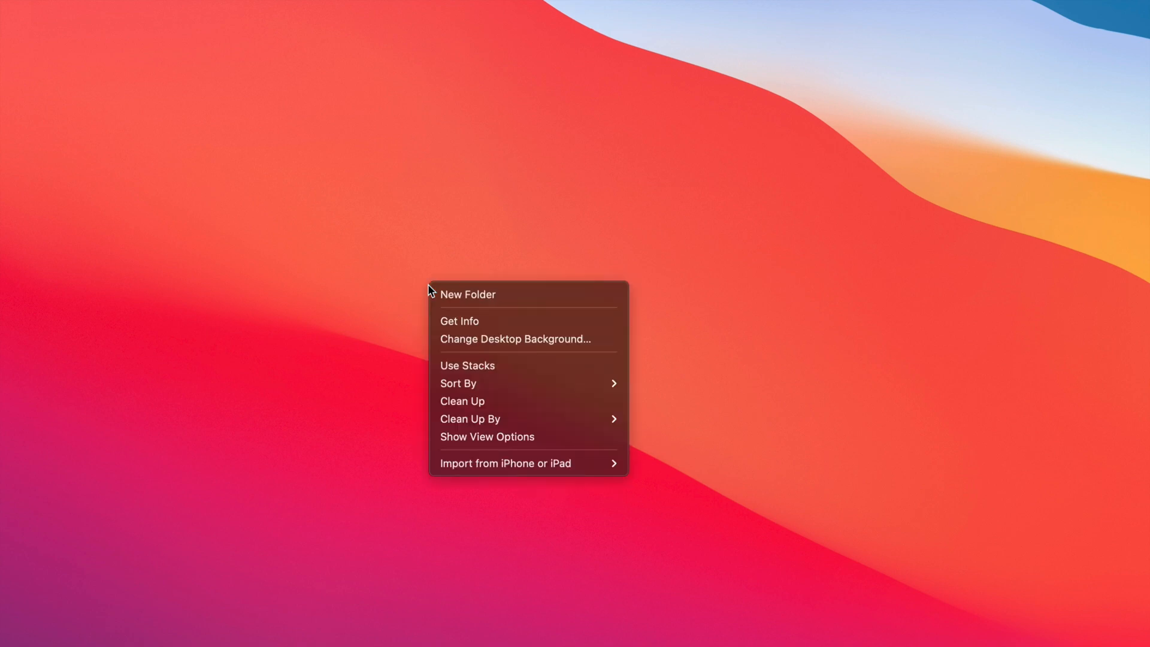
left_click(468, 295)
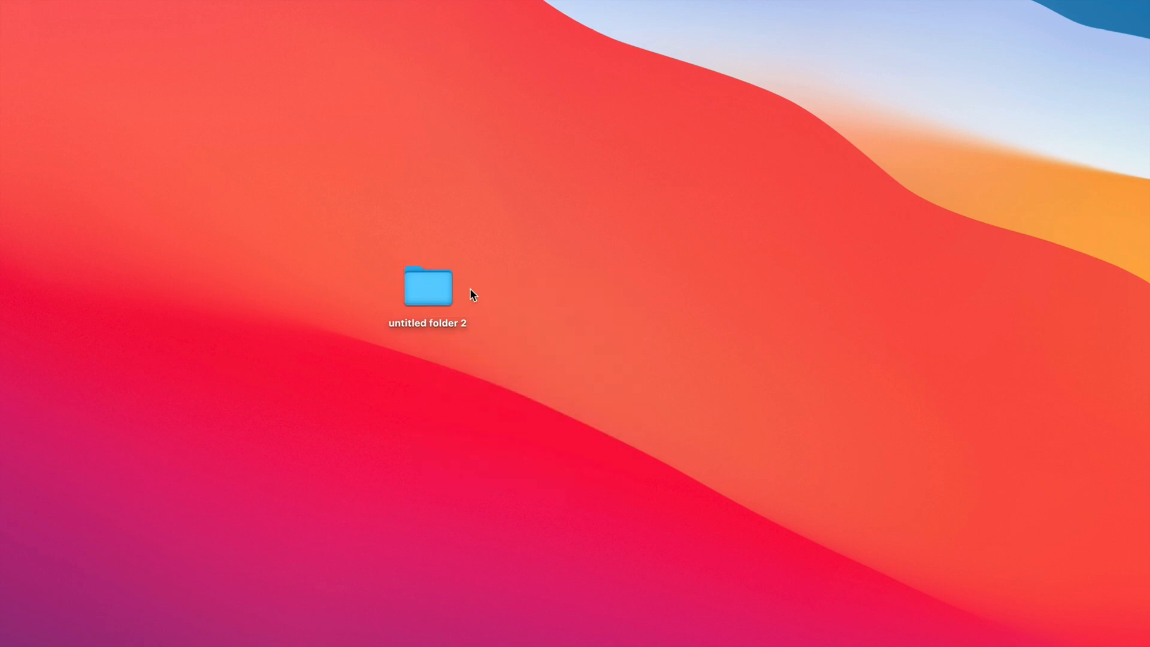
left_click_drag(427, 287, 489, 214)
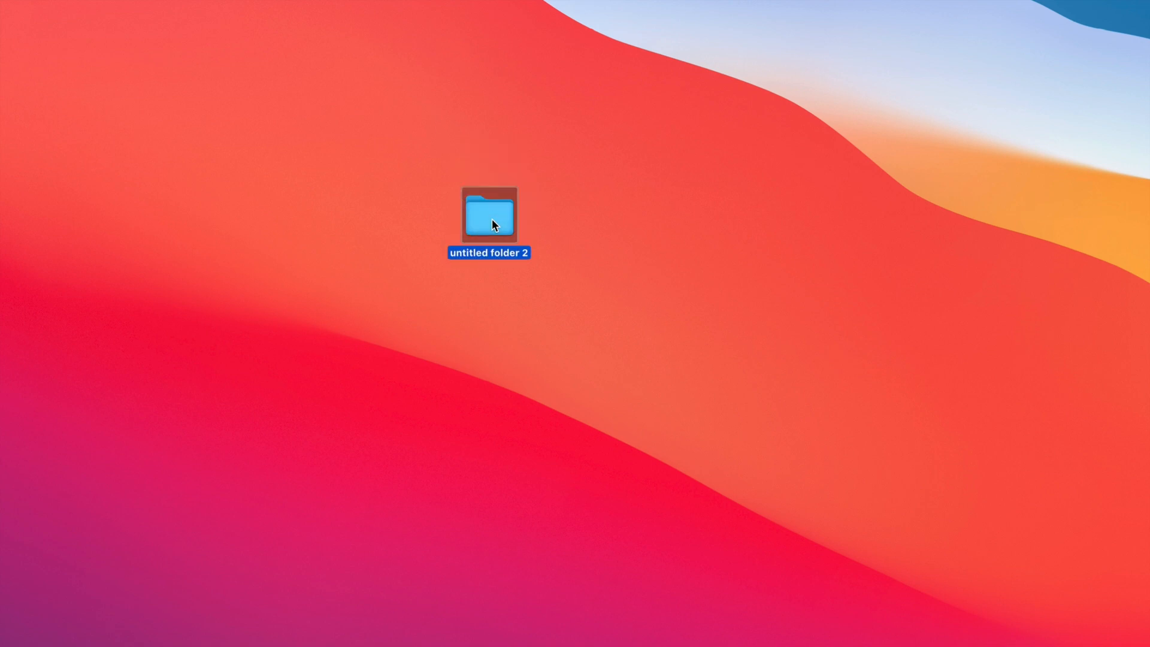
double_click(488, 219)
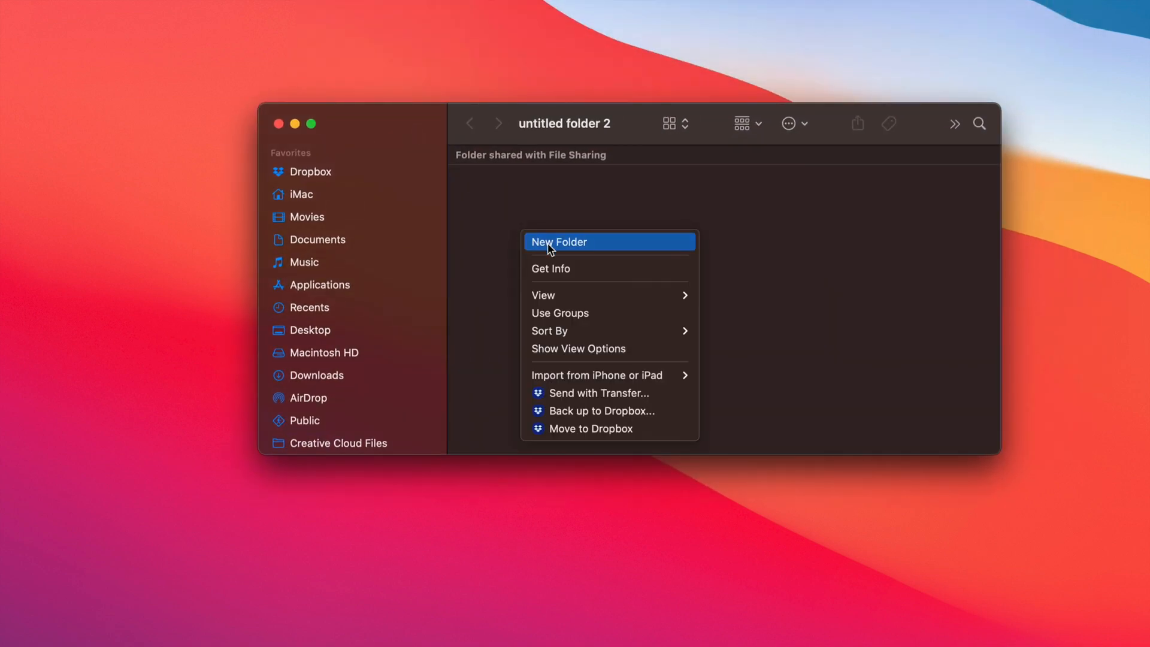
- Create a folder inside untitled folder 2 and name it 'sadhjasjkhdkjash'
left_click(559, 242)
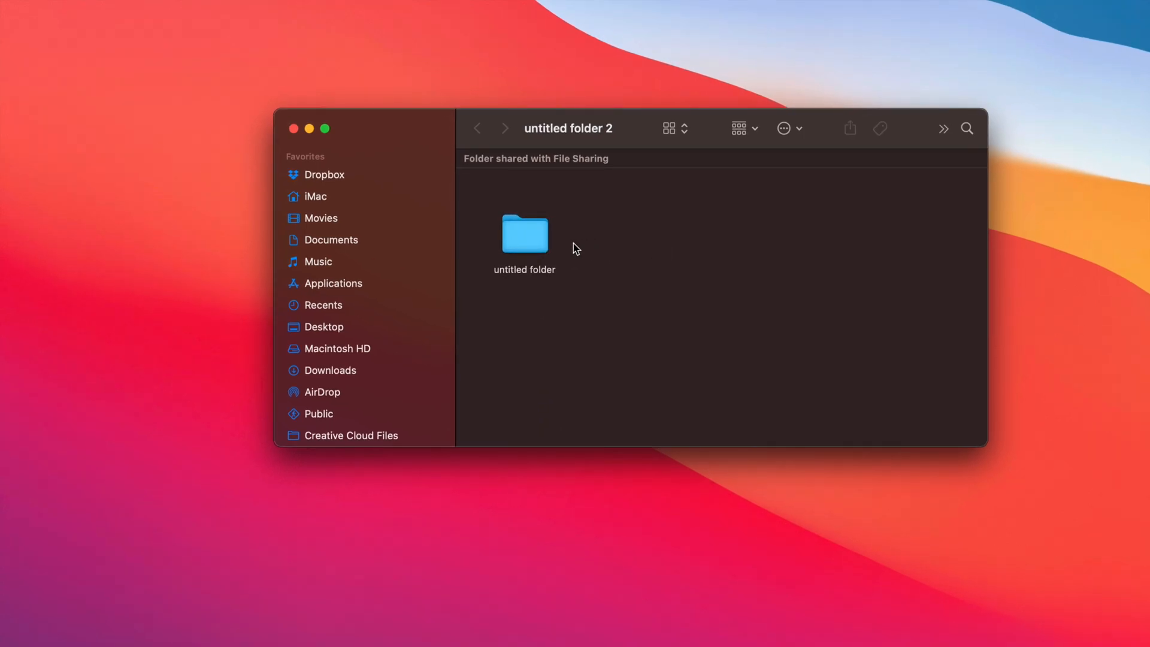
left_click(525, 234)
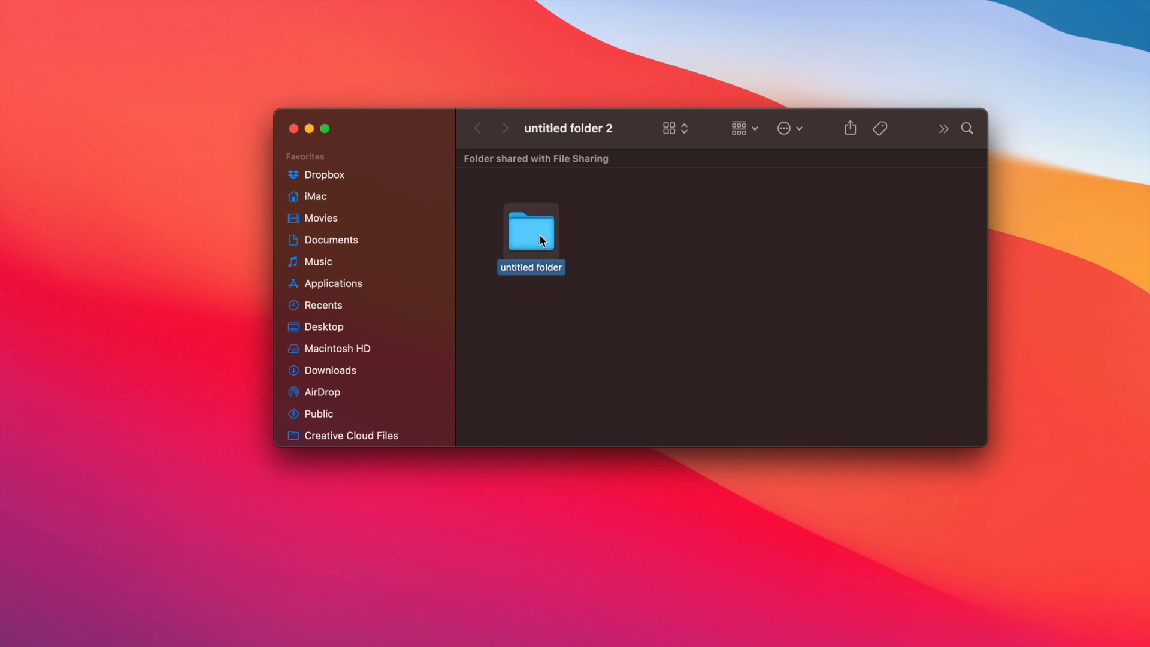
type("sadhjasjkhdkjash")
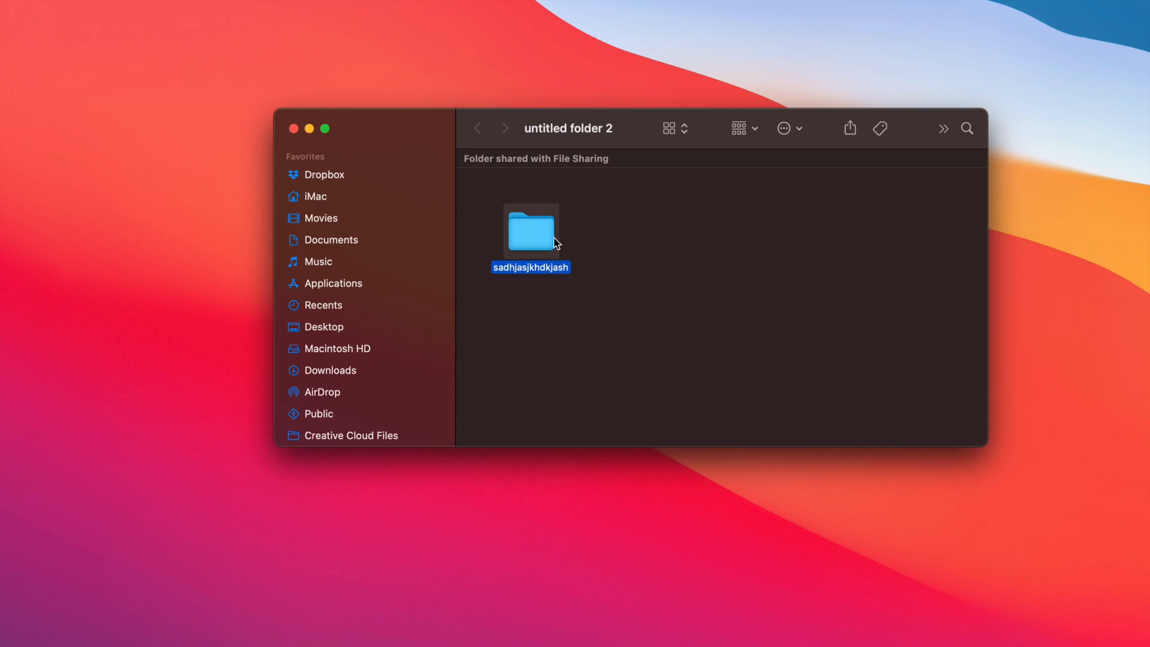
mouse_move(545, 238)
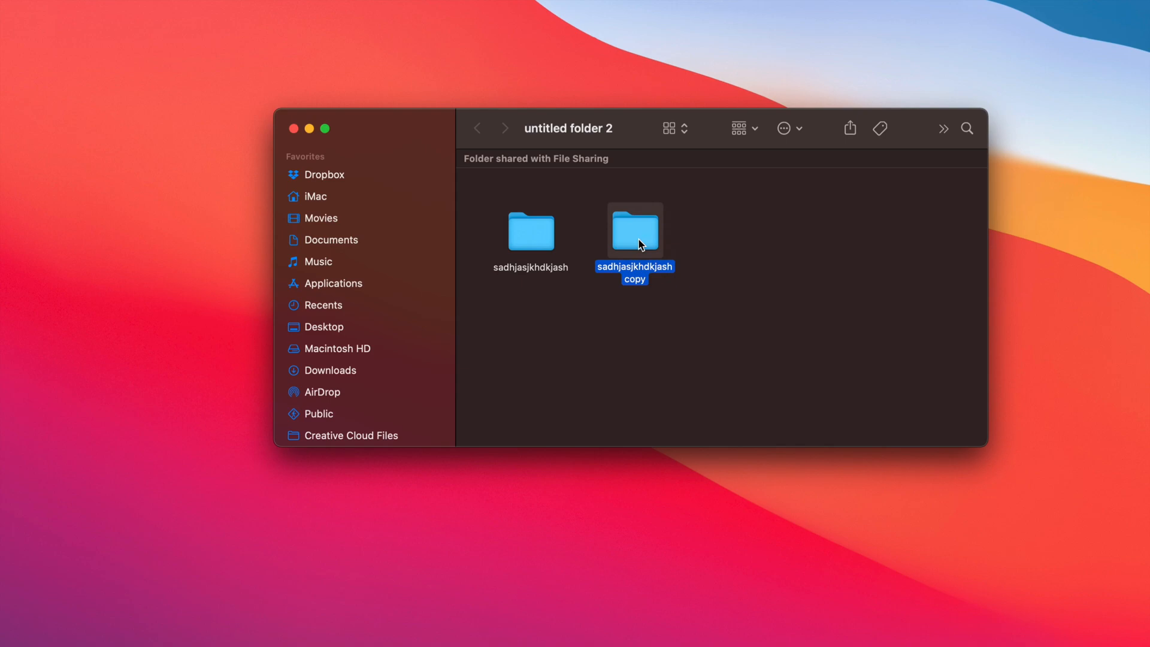
mouse_move(648, 285)
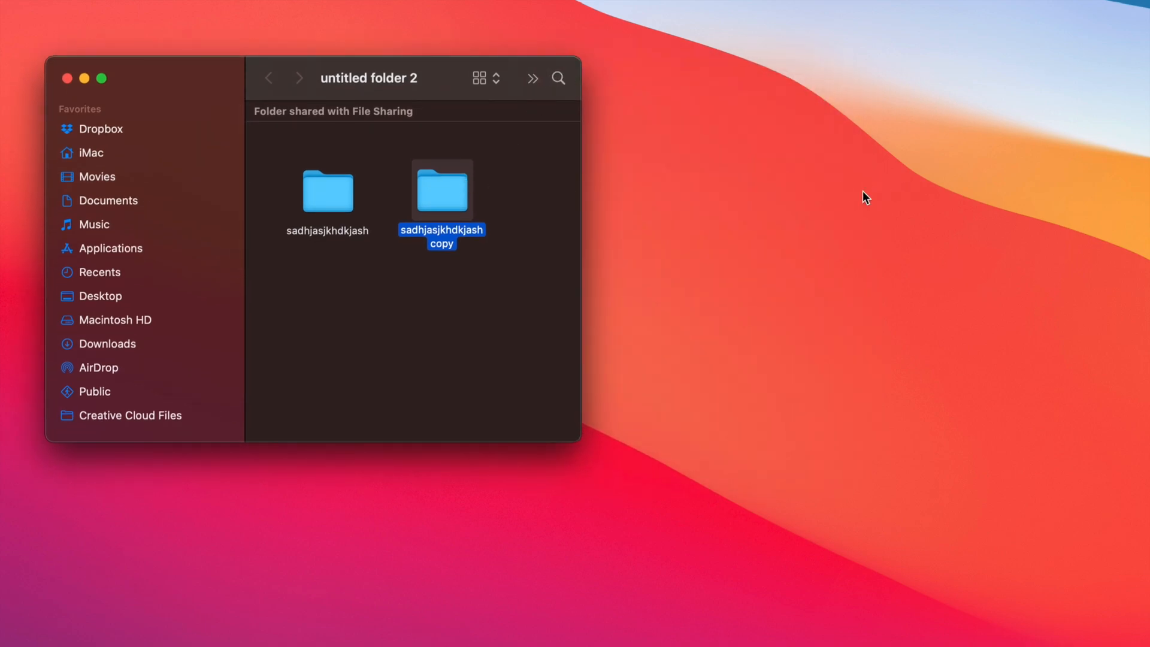
- Select the sadhjasjkhdkjash folder and Option-drag a copy onto the desktop
left_click(328, 191)
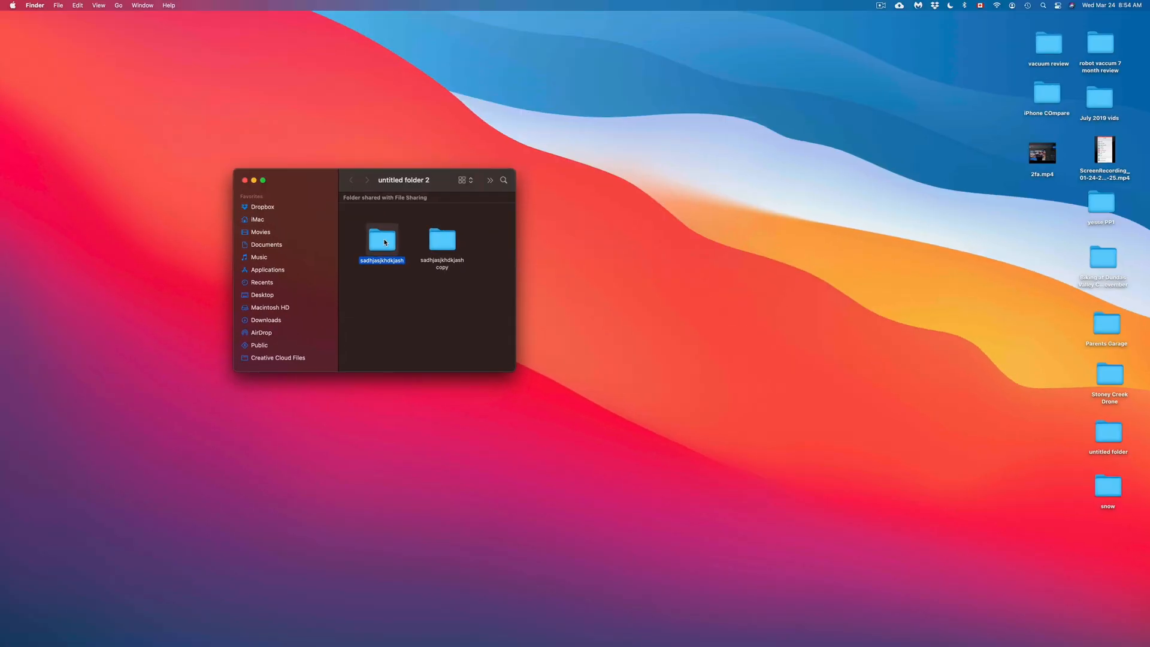
mouse_move(681, 247)
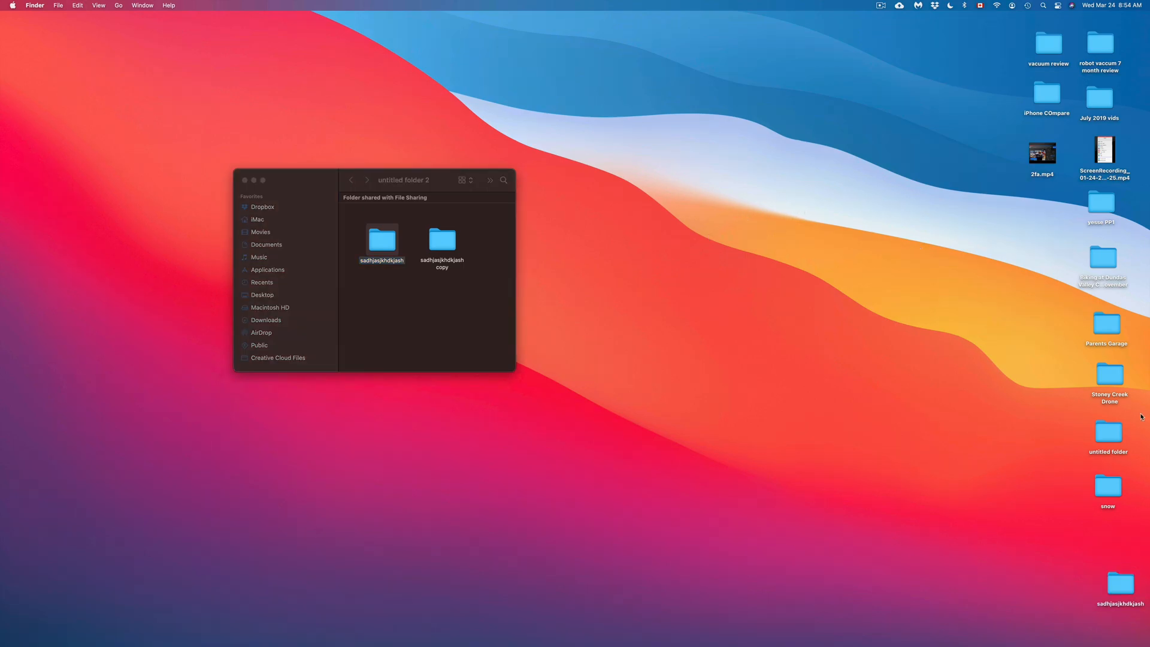
left_click_drag(1119, 584, 940, 370)
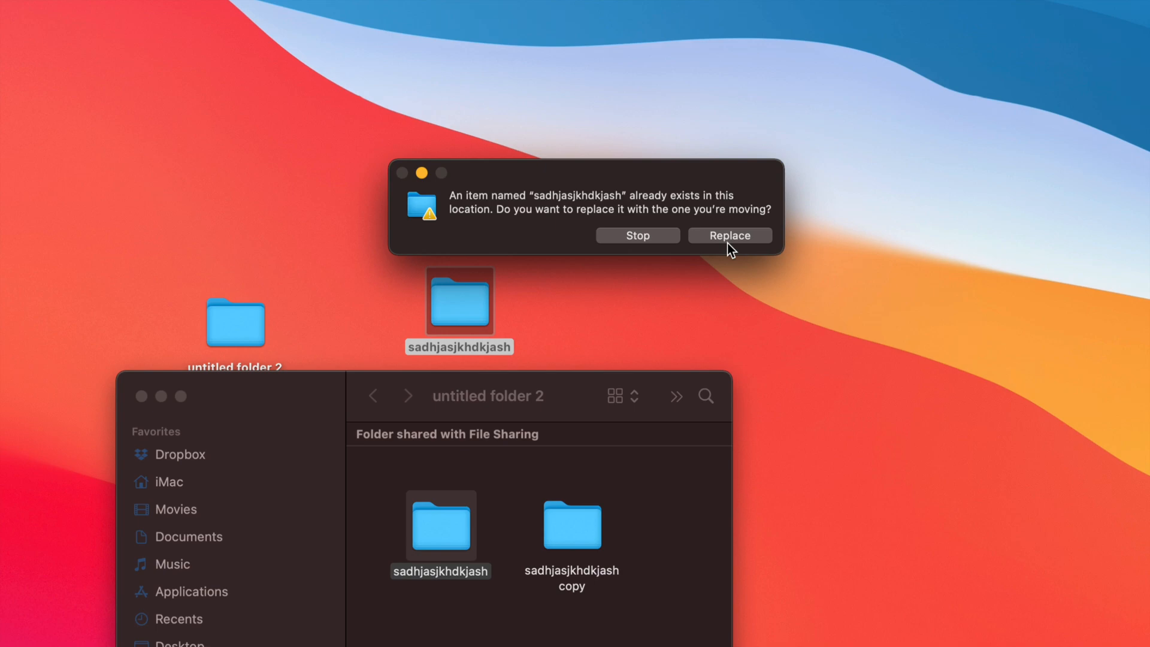
- Replace the desktop's existing sadhjasjkhdkjash folder with the incoming one
left_click(730, 235)
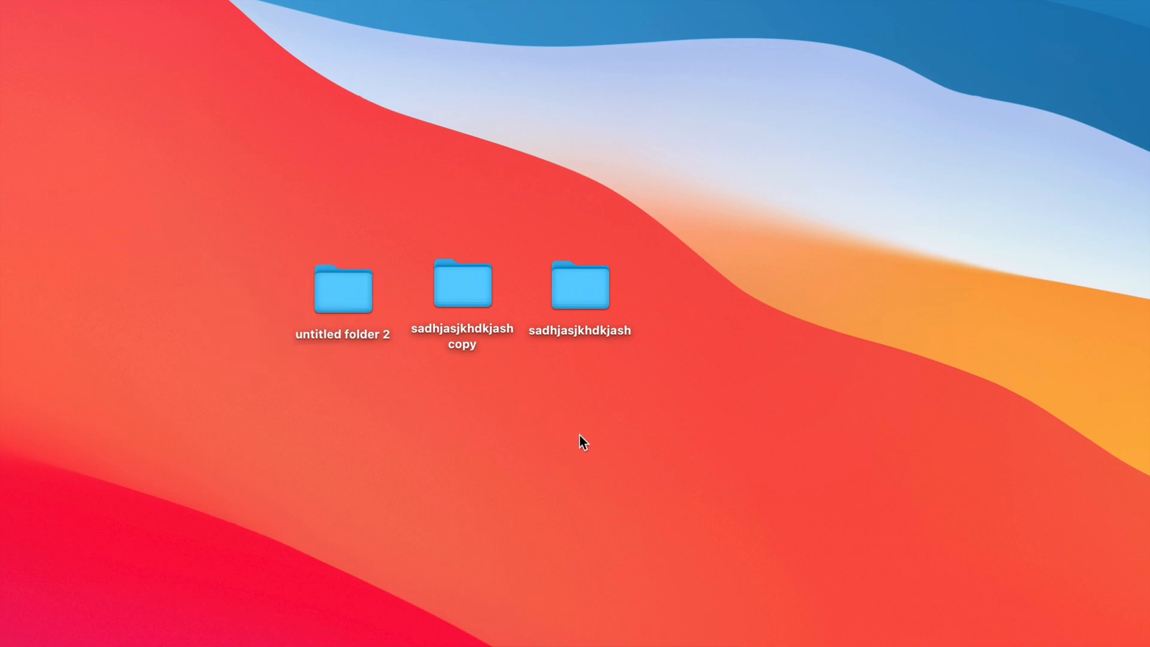
mouse_move(622, 422)
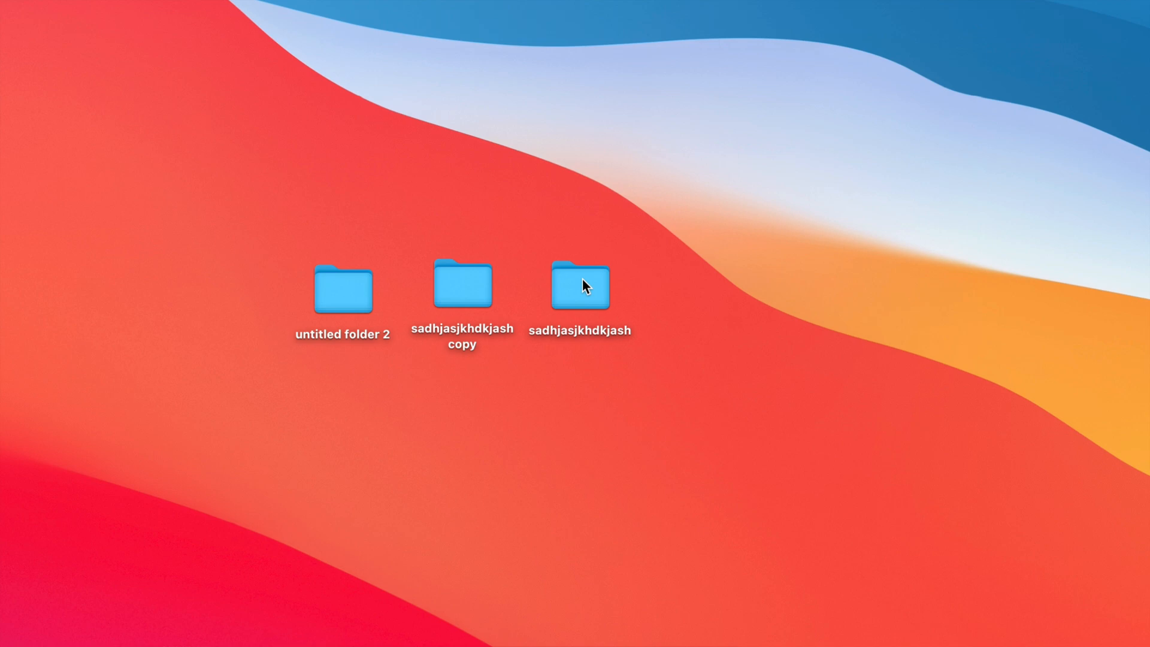
- Copy the sadhjasjkhdkjash folder and paste it into untitled folder 2
right_click(582, 285)
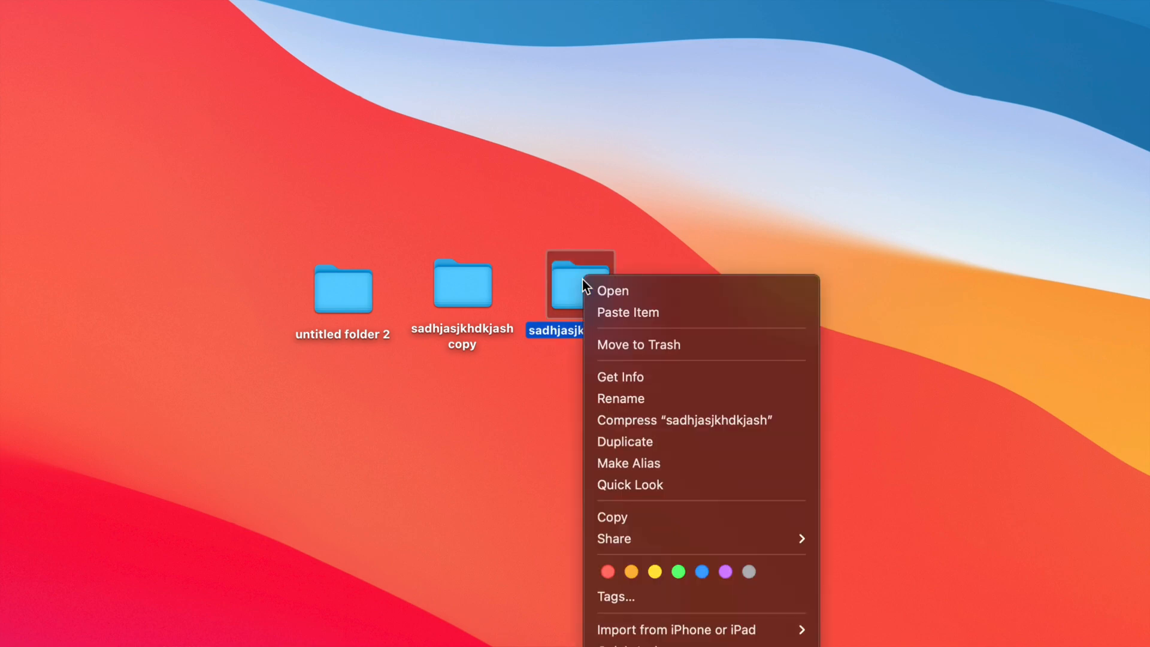
mouse_move(688, 527)
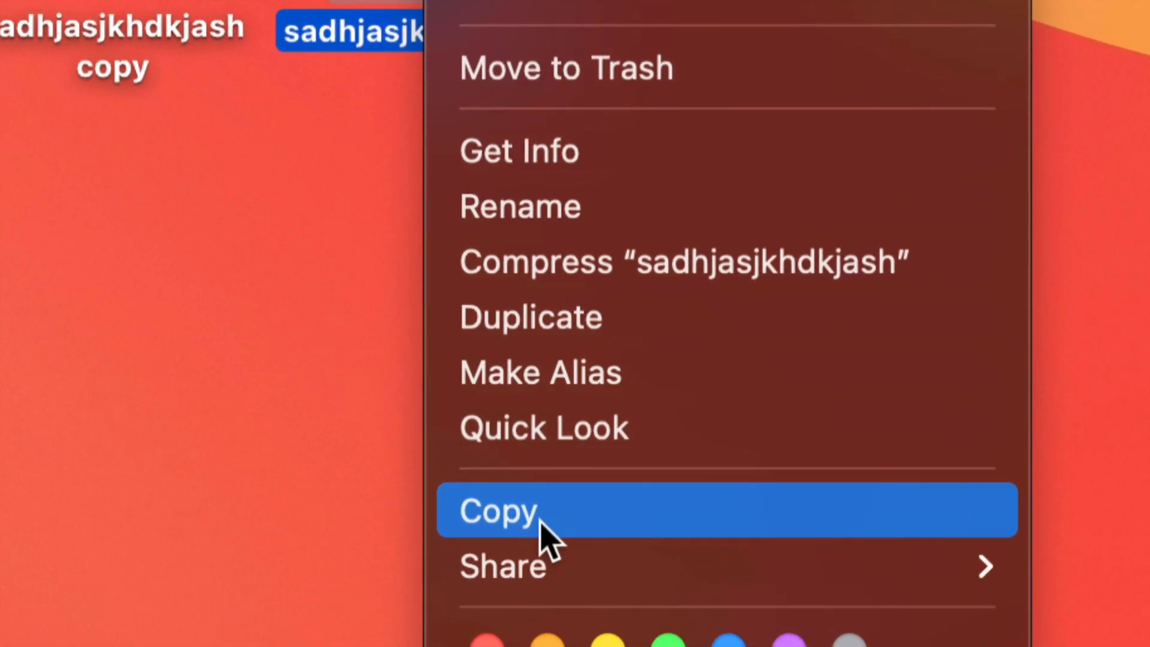
left_click(498, 512)
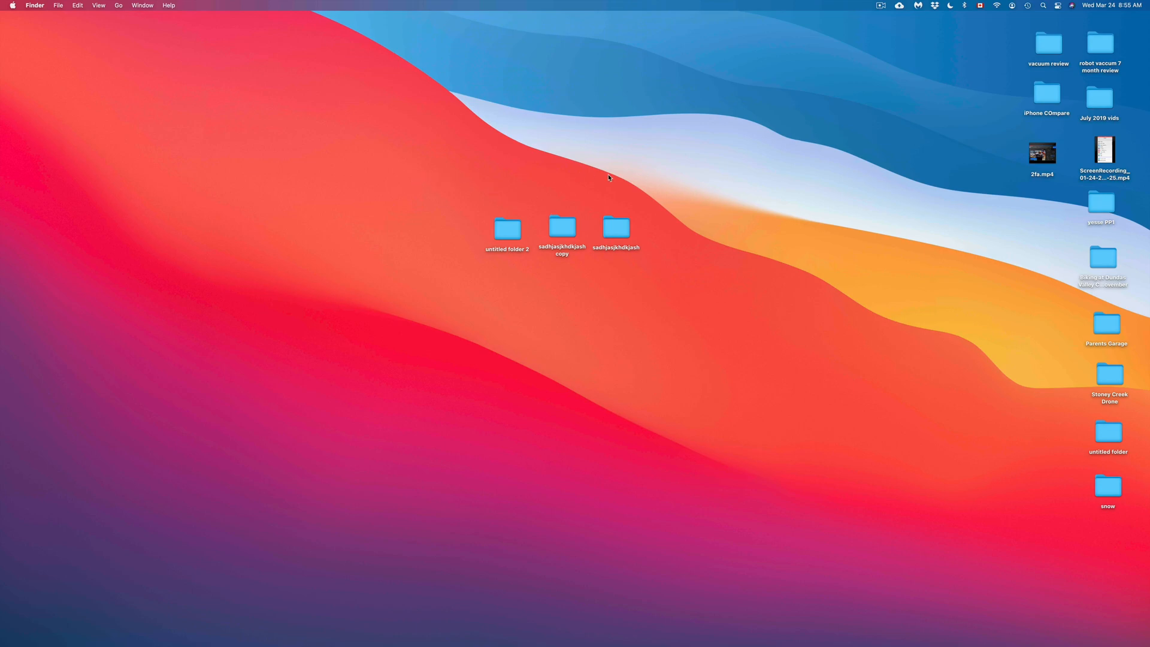
mouse_move(551, 217)
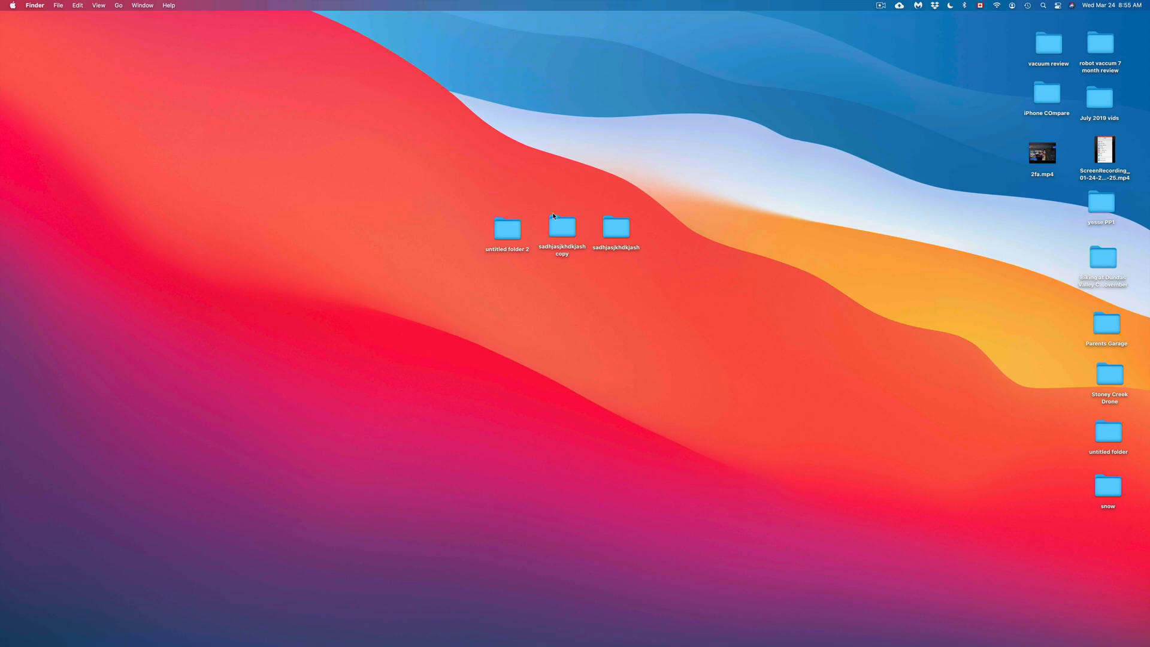
double_click(506, 228)
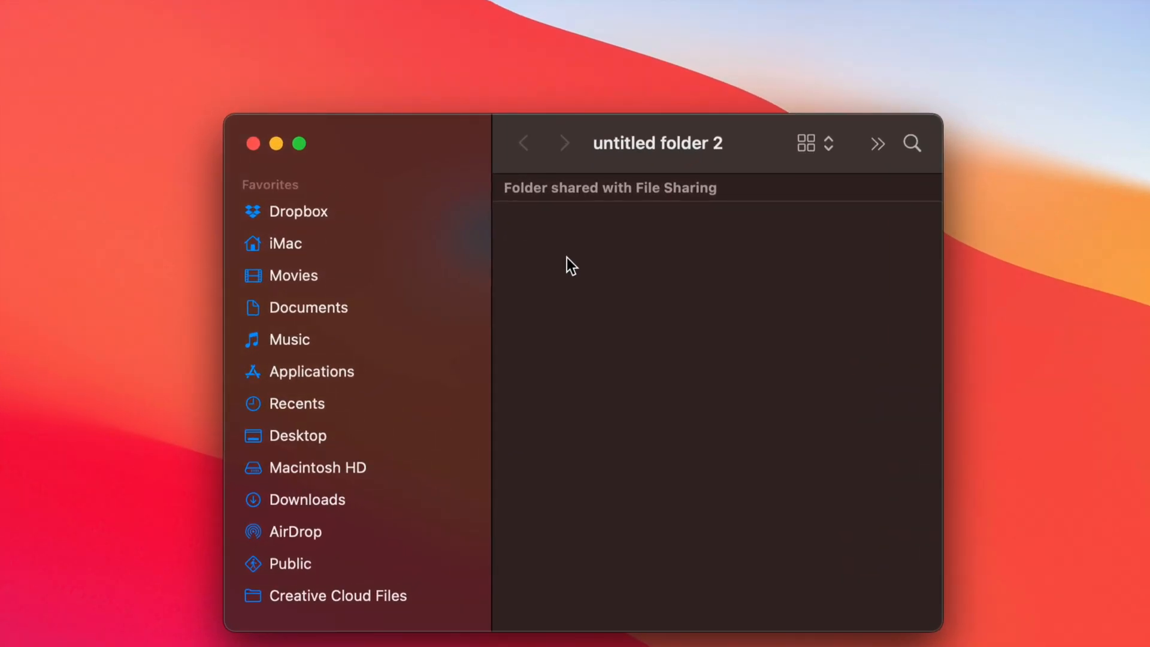
right_click(570, 265)
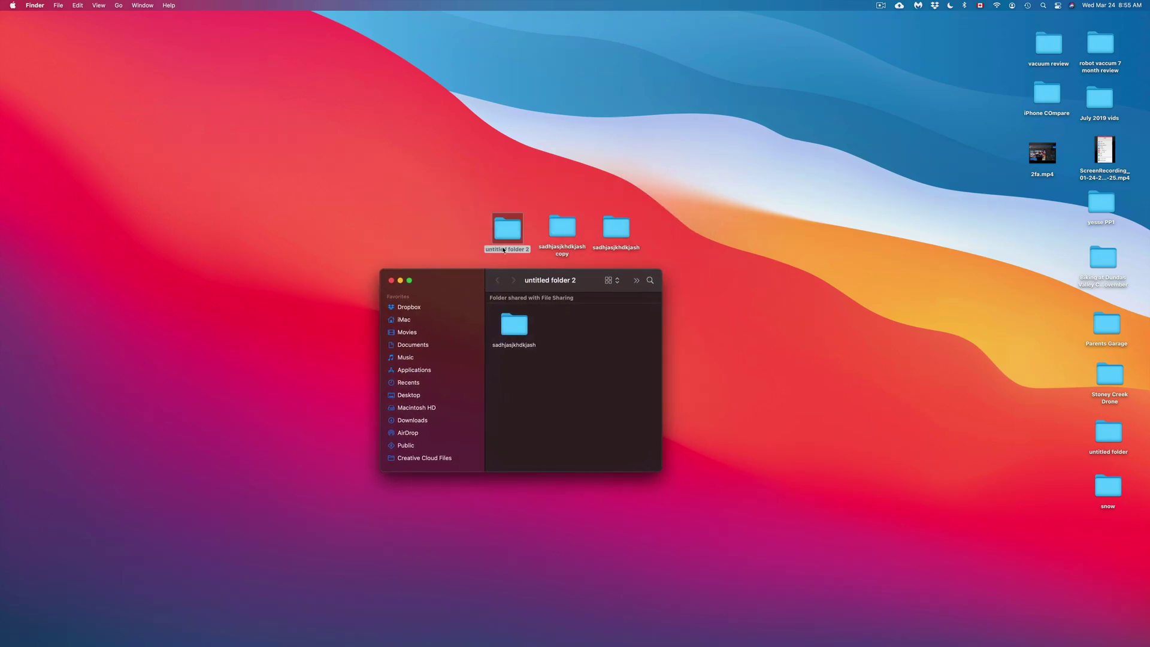
mouse_move(652, 245)
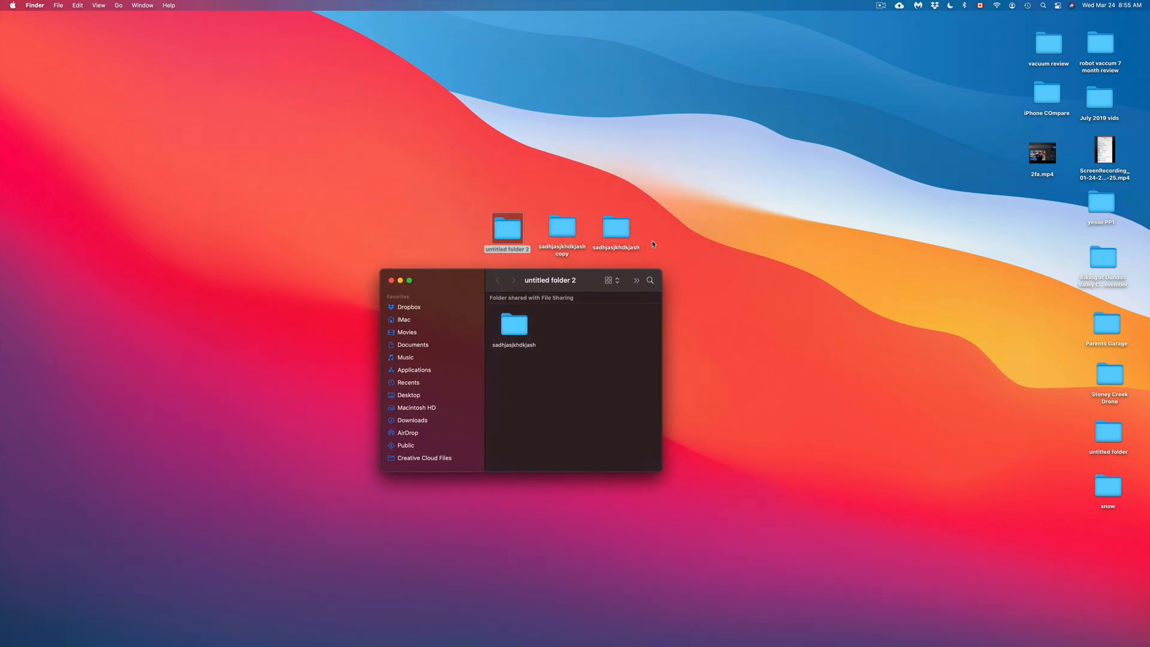
- Copy 'sadhjasjkhdkjash copy' from the desktop and paste it into untitled folder 2
left_click(562, 228)
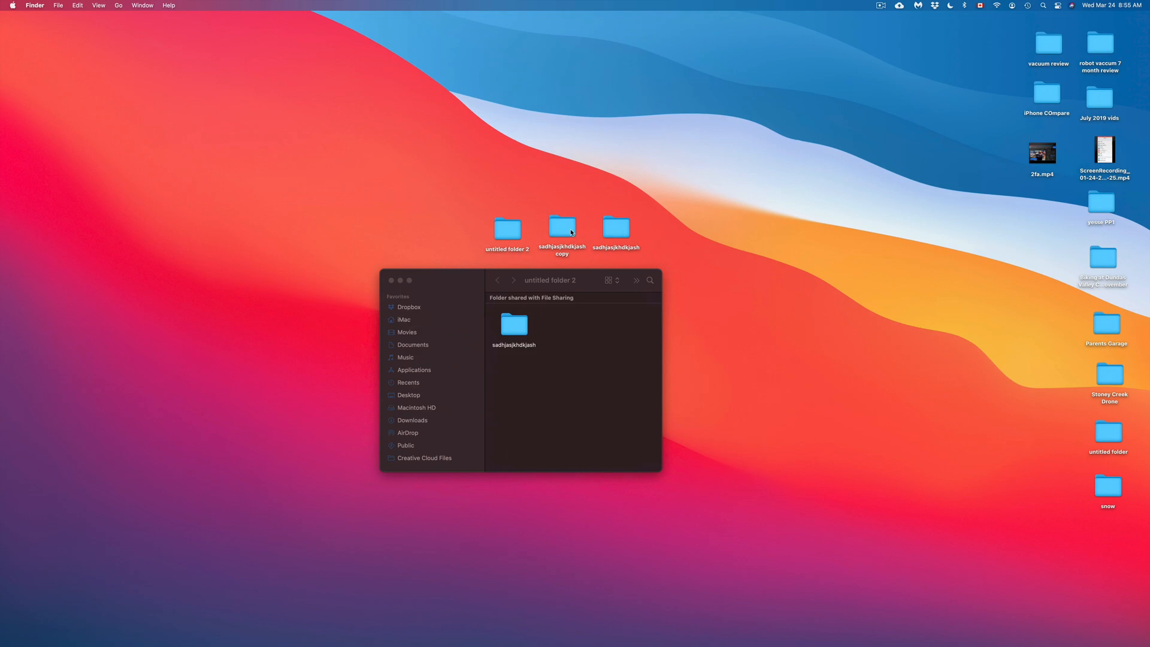
right_click(563, 229)
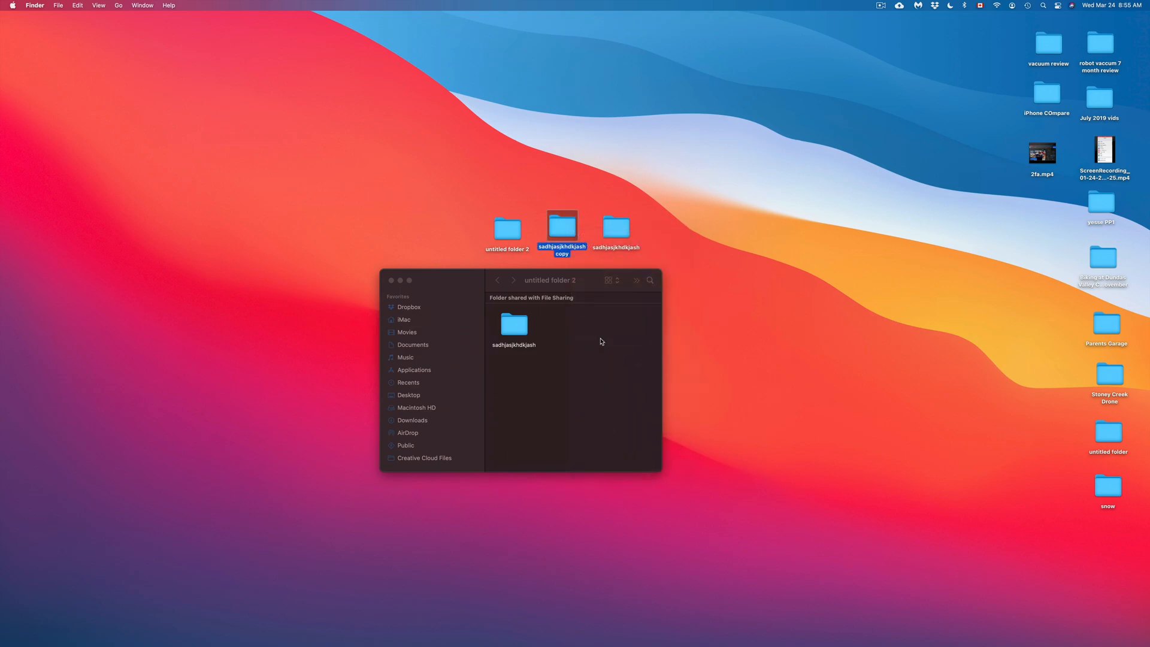
right_click(601, 341)
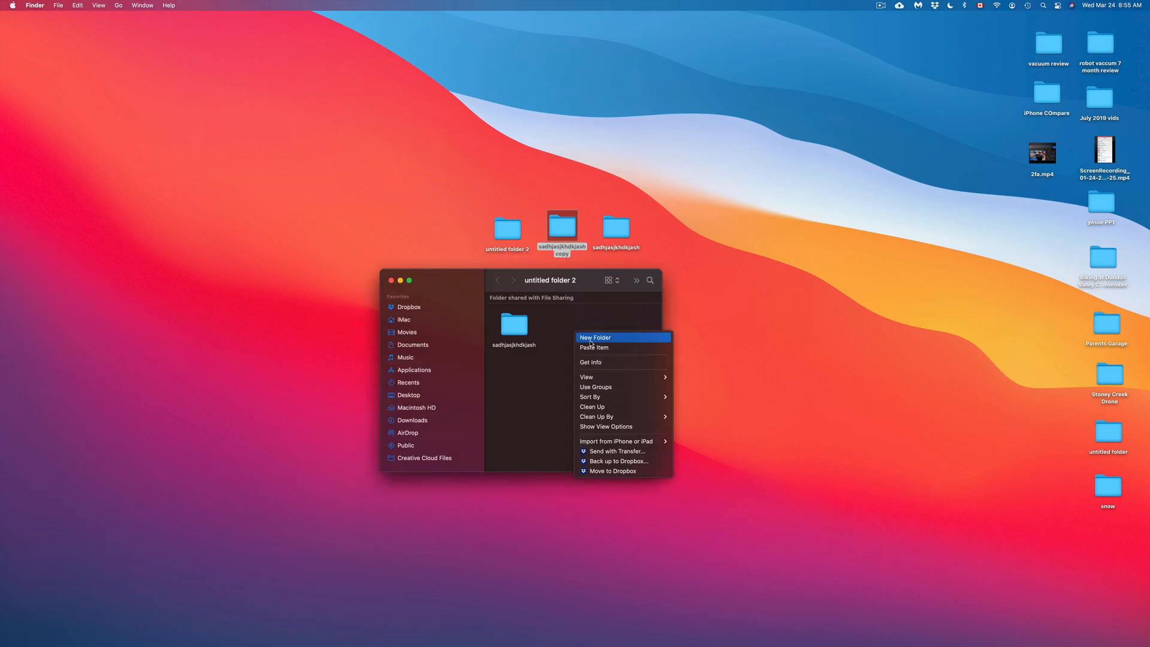
left_click(594, 347)
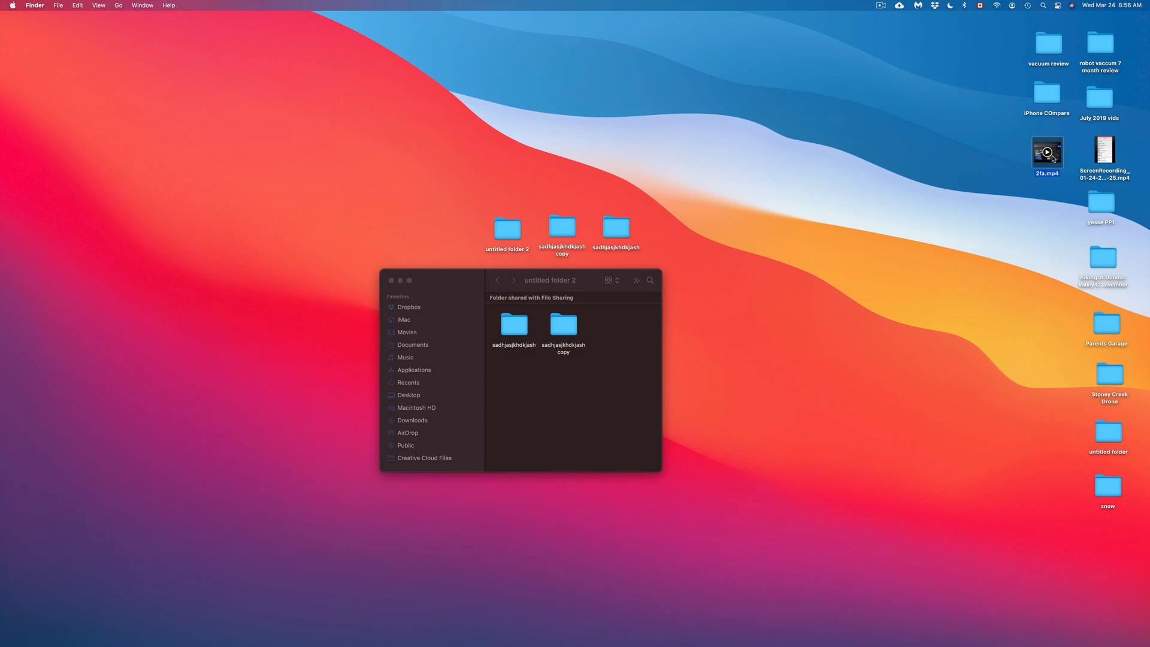
- Move 2fa.mp4 beside the window, copy it into untitled folder 2, then close the window
left_click_drag(1046, 153, 680, 225)
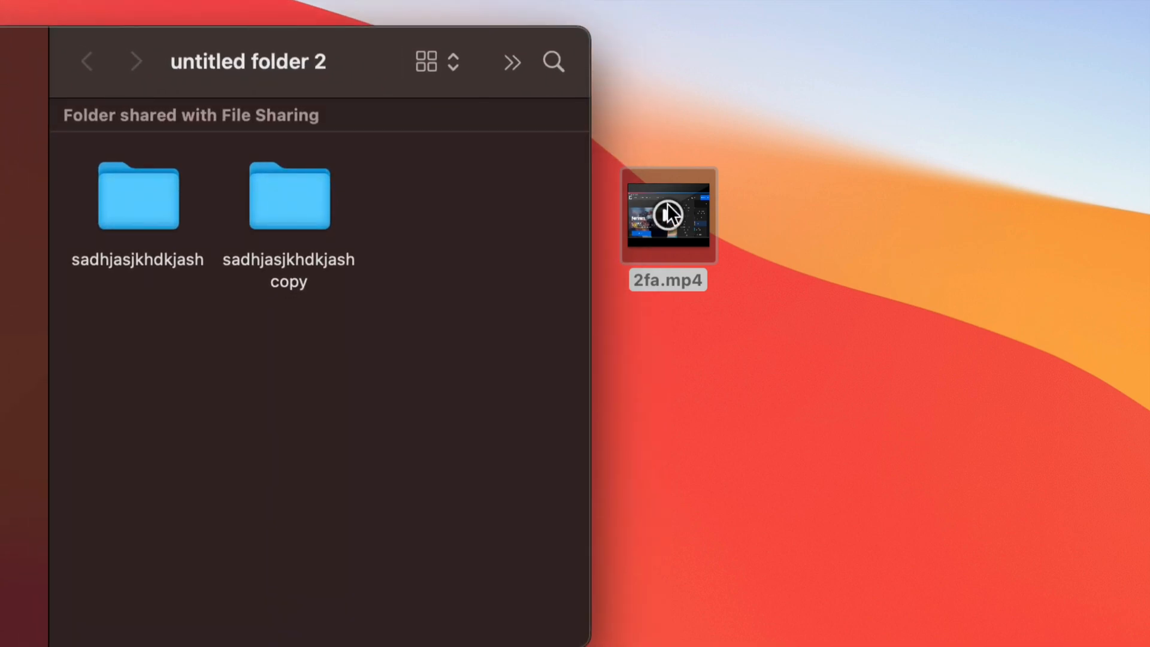
right_click(671, 214)
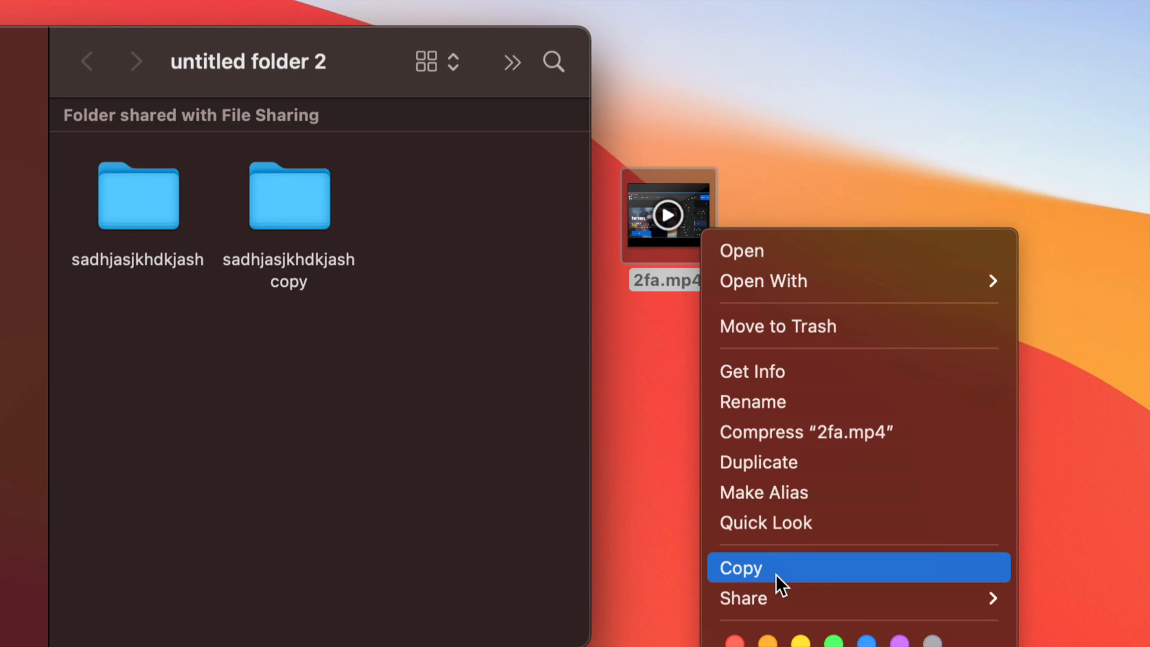
left_click(740, 568)
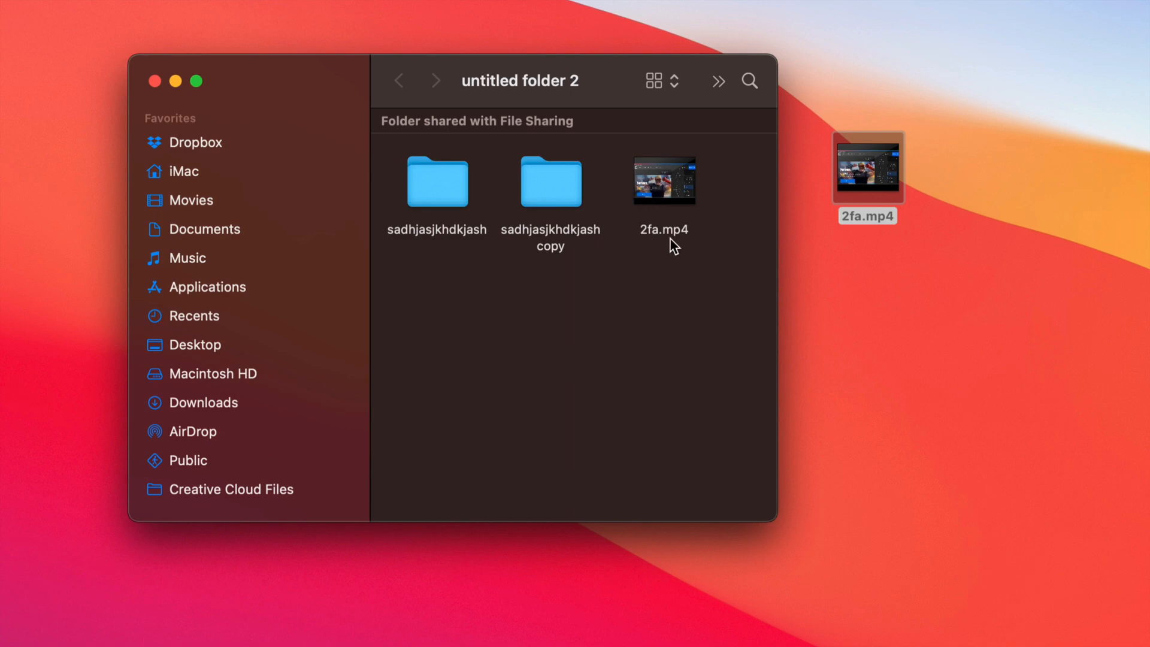
mouse_move(719, 202)
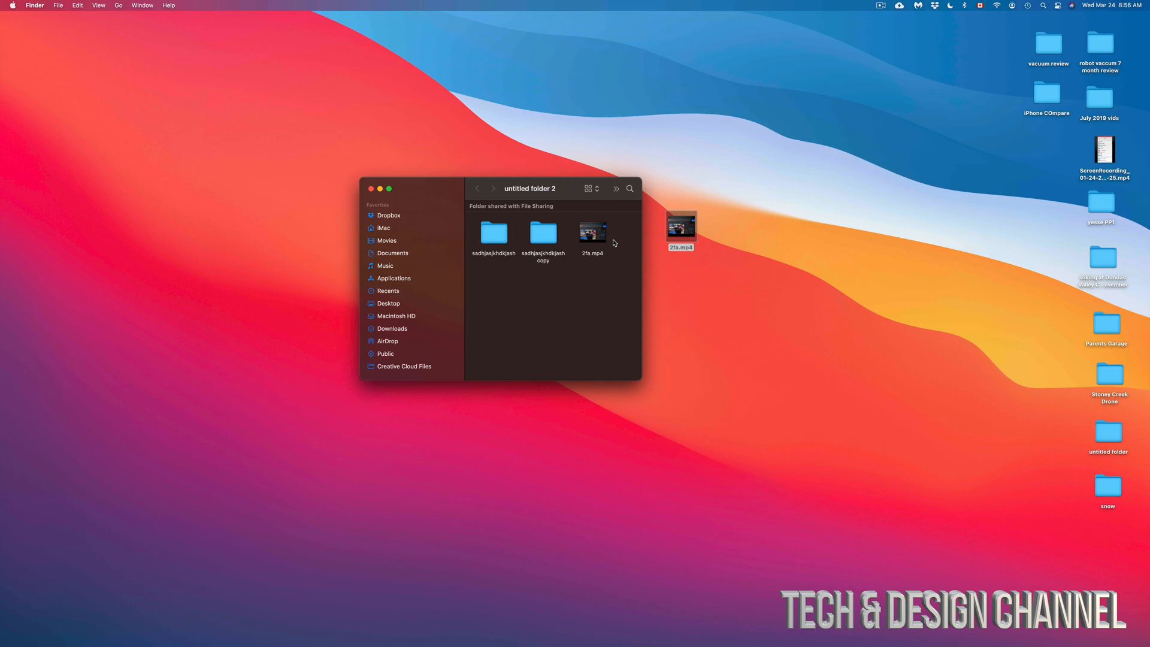
left_click(364, 188)
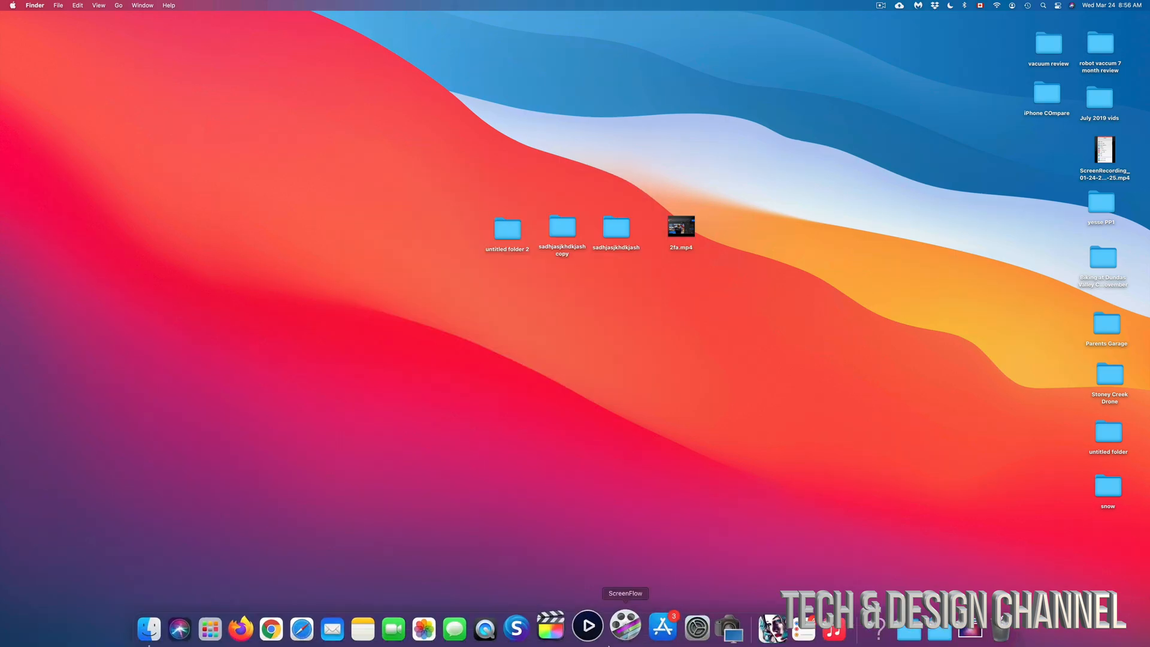
left_click(679, 637)
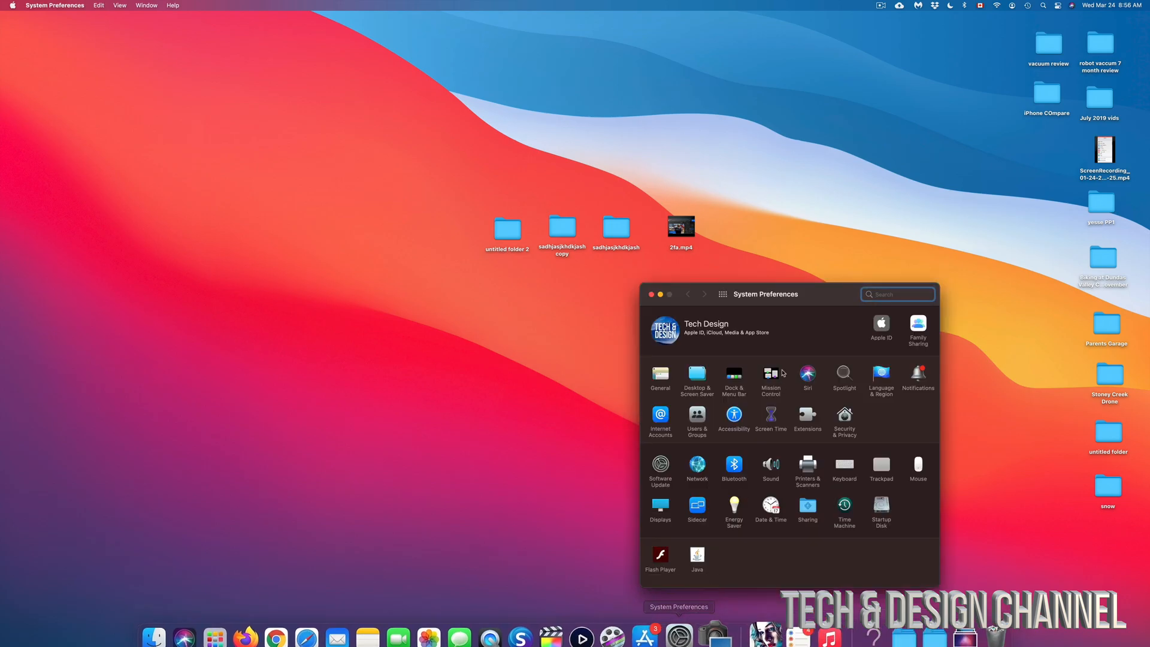
left_click_drag(765, 294, 614, 199)
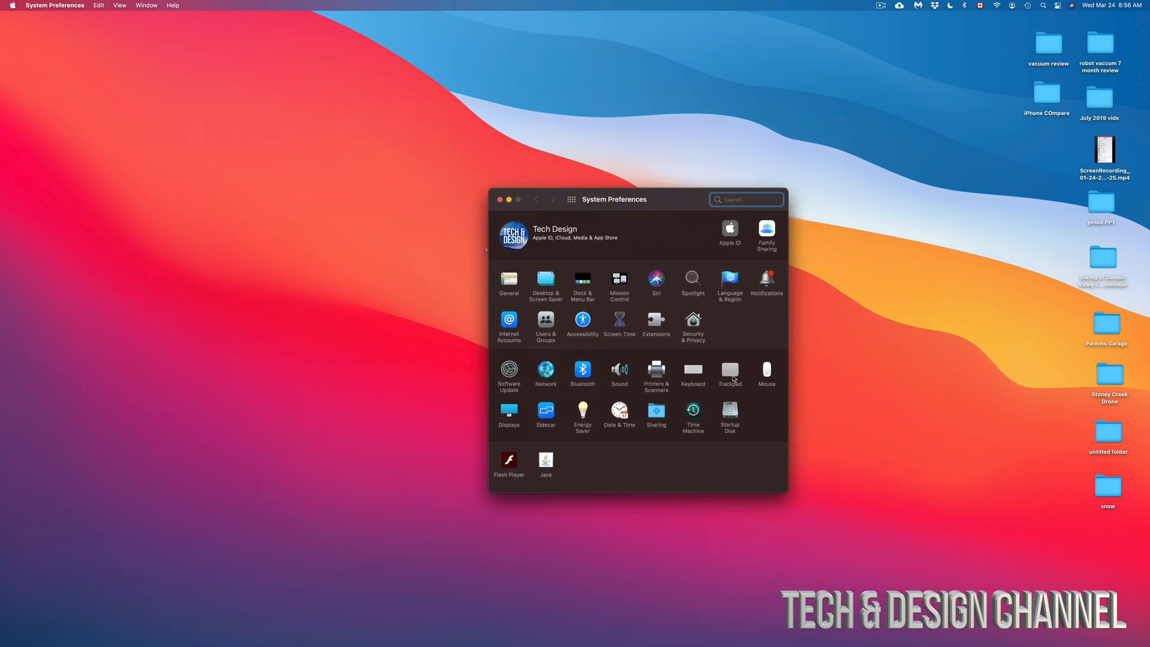
left_click(730, 370)
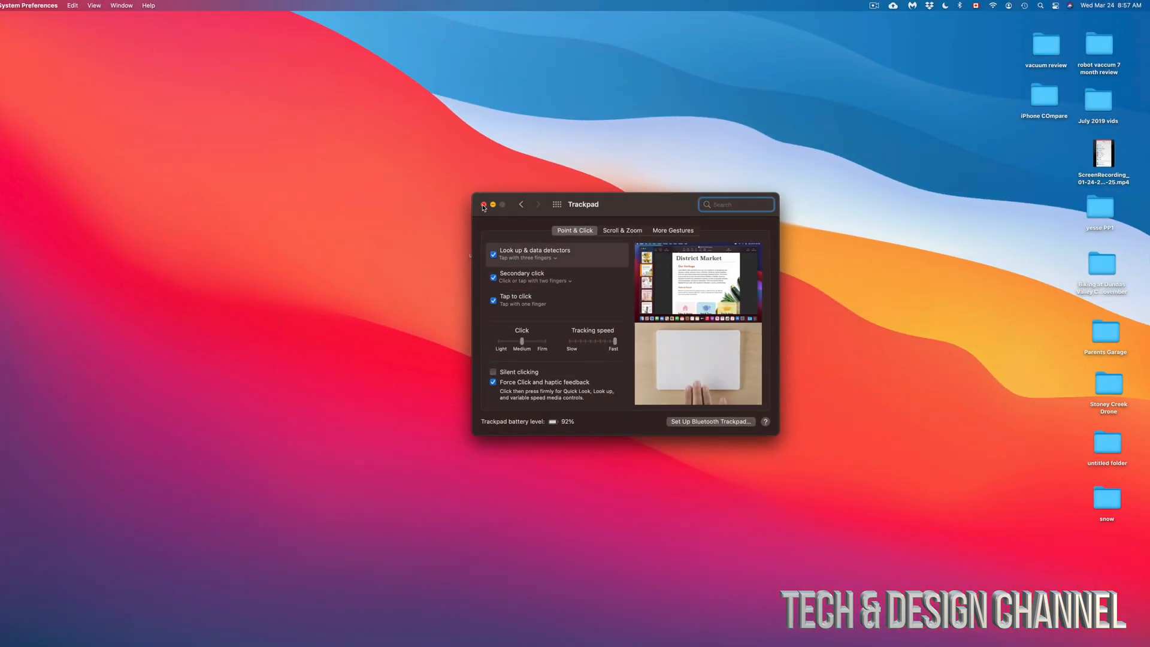
left_click(483, 205)
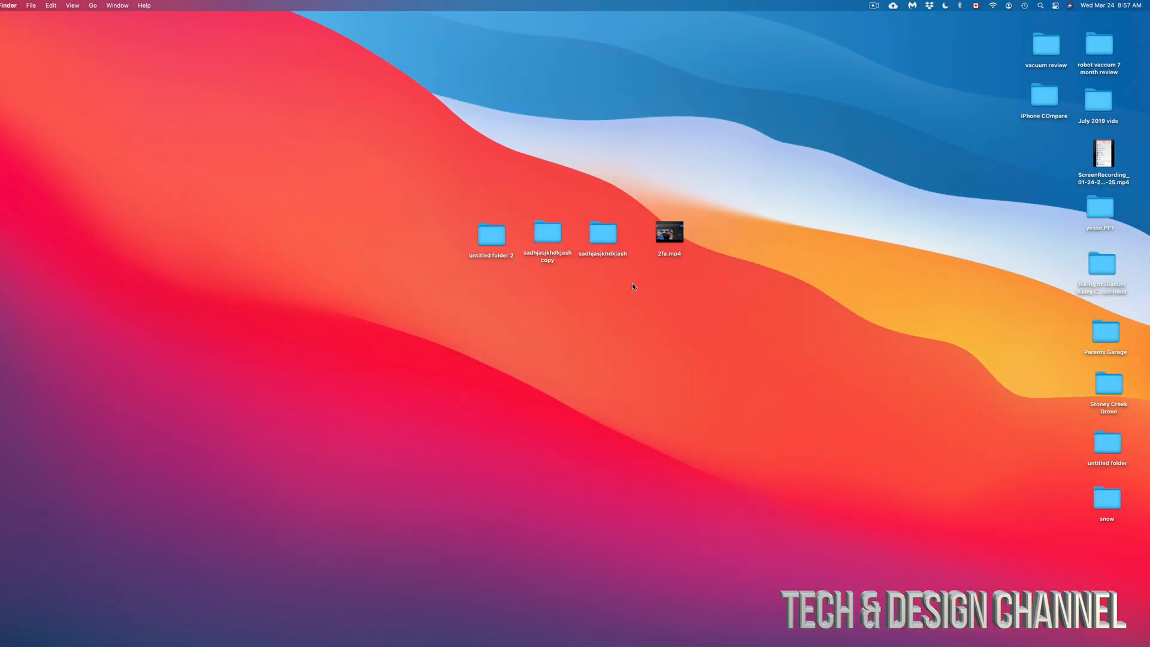